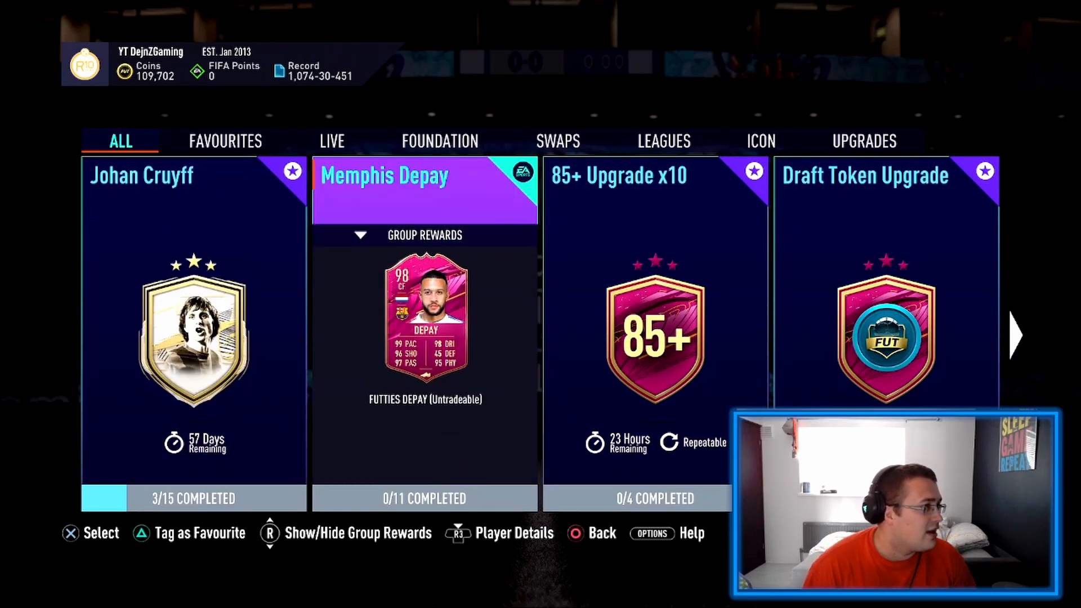
# Browse the LIVE challenge groups, then back out to the FUT Hub.
pyautogui.click(331, 141)
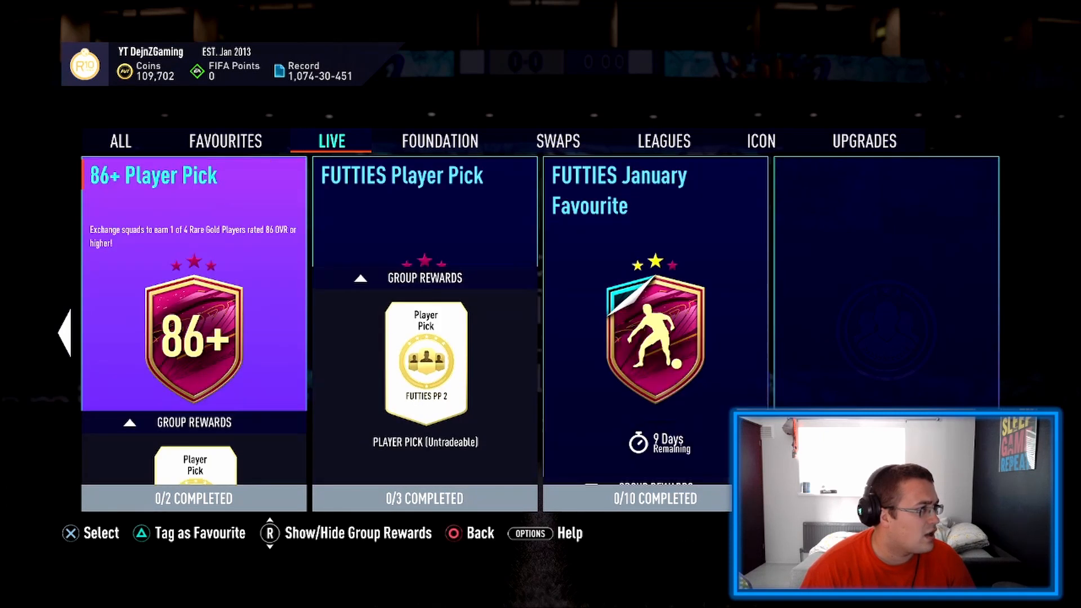
pyautogui.click(121, 142)
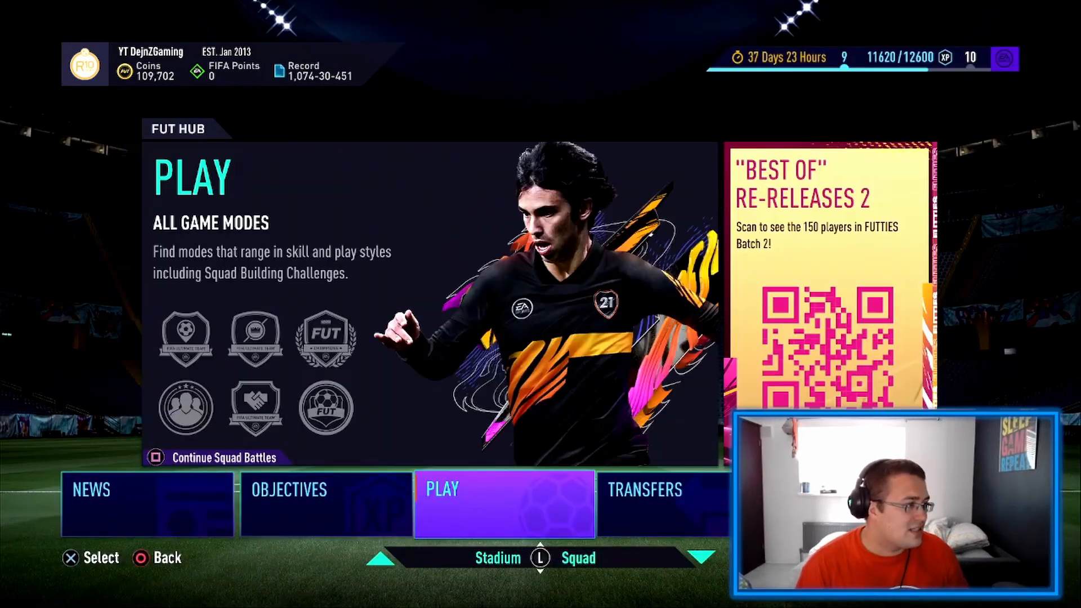
# Review the daily objectives and the completed FUTTIES Memory Lane milestones.
pyautogui.click(158, 458)
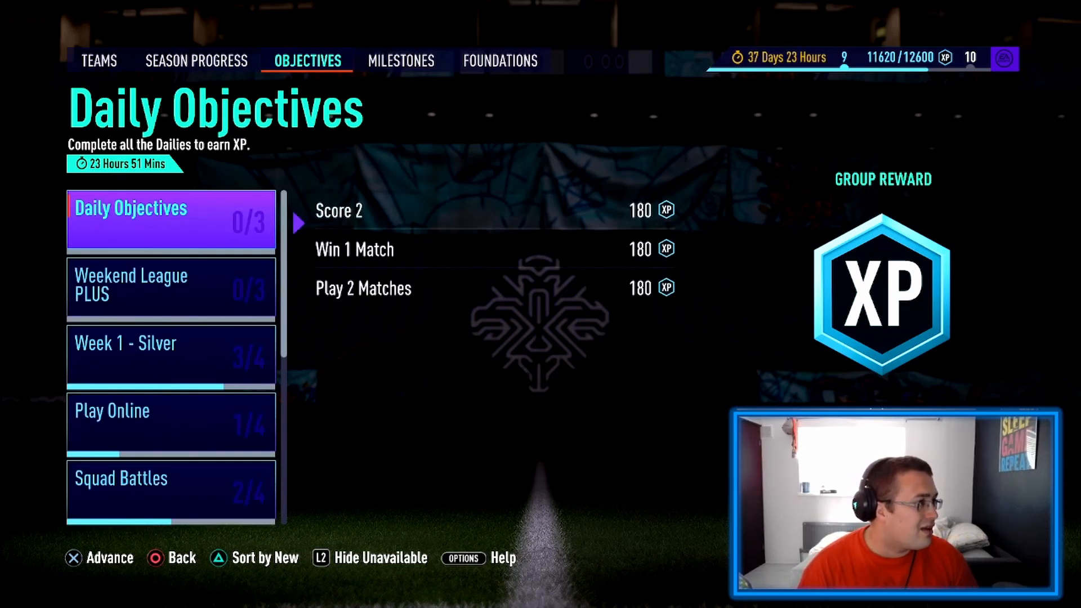
pyautogui.click(400, 61)
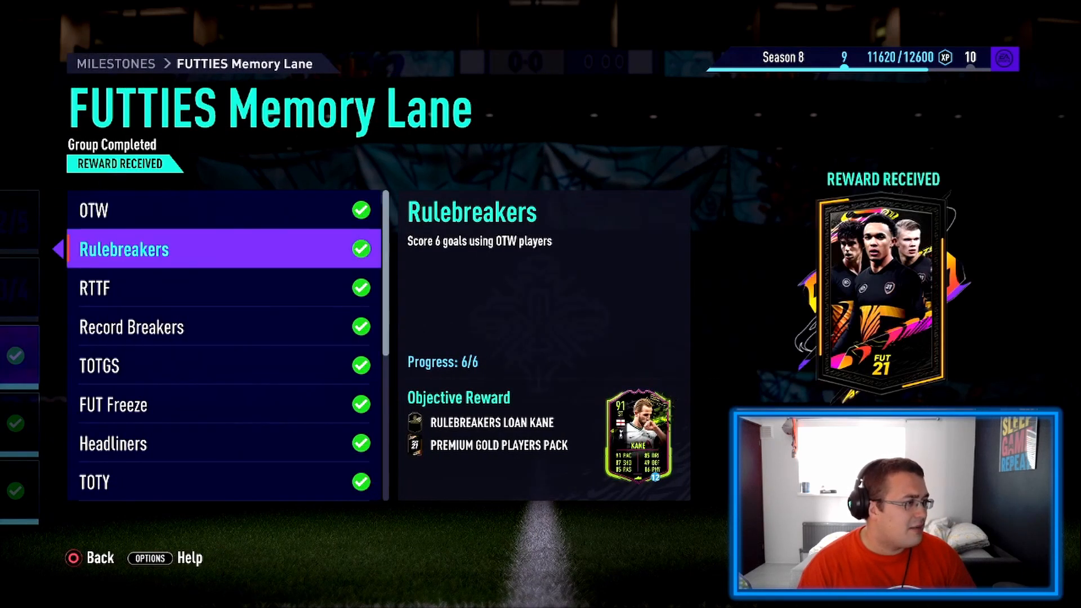
pyautogui.scroll(-3)
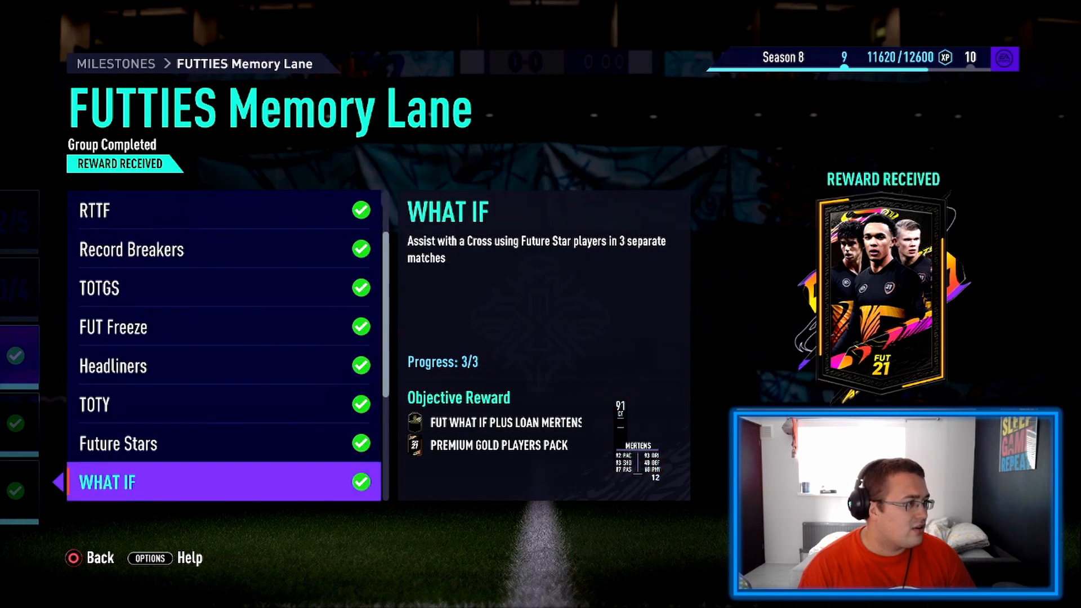
pyautogui.scroll(-3)
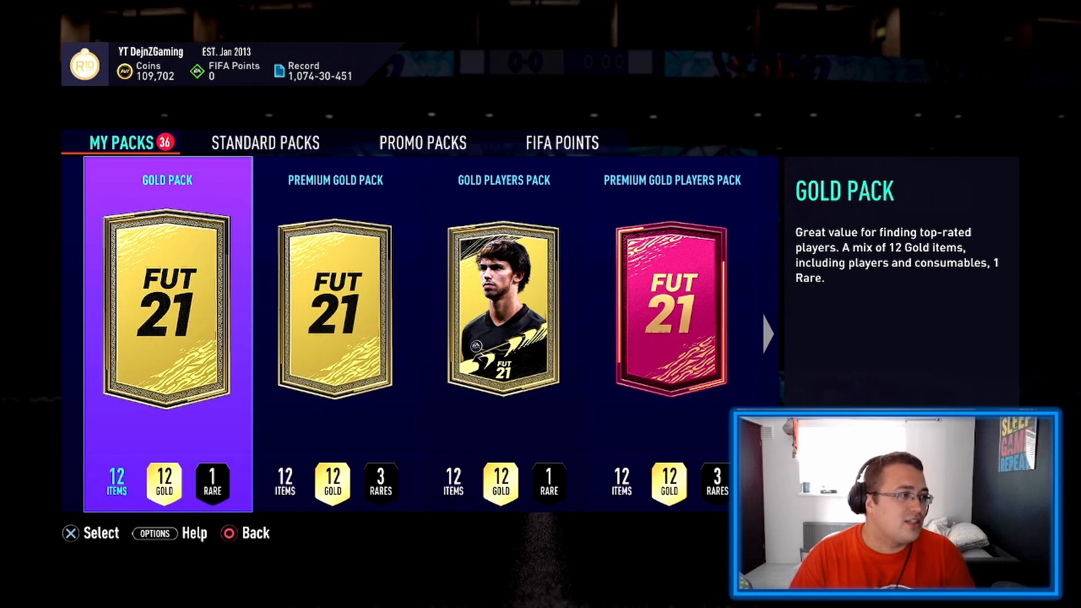
# Open the Gold Pack and the Premium Gold Pack, revealing their contents.
pyautogui.click(165, 309)
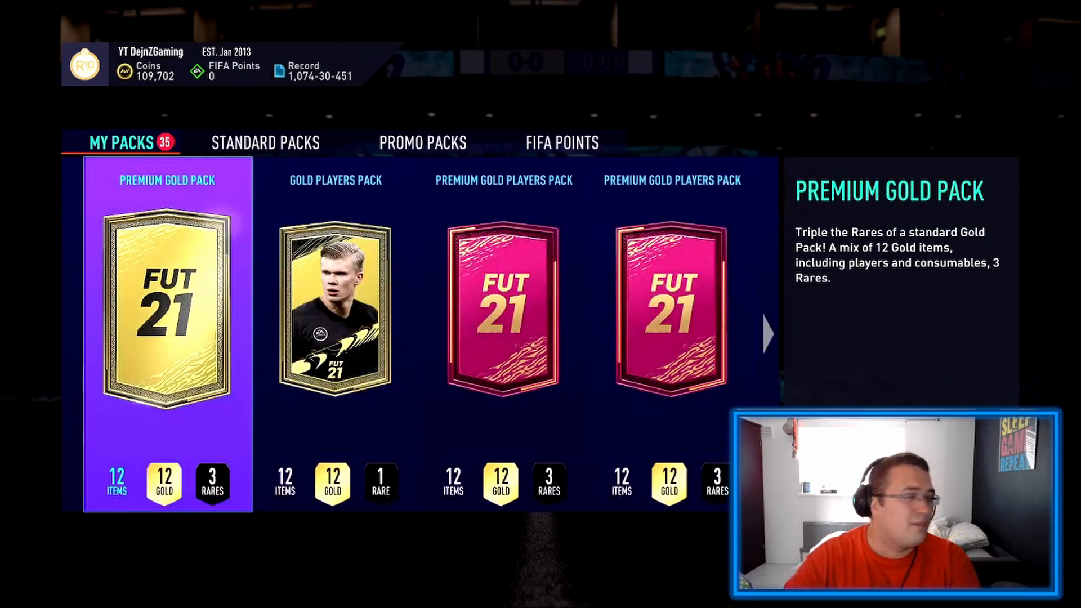
pyautogui.click(166, 314)
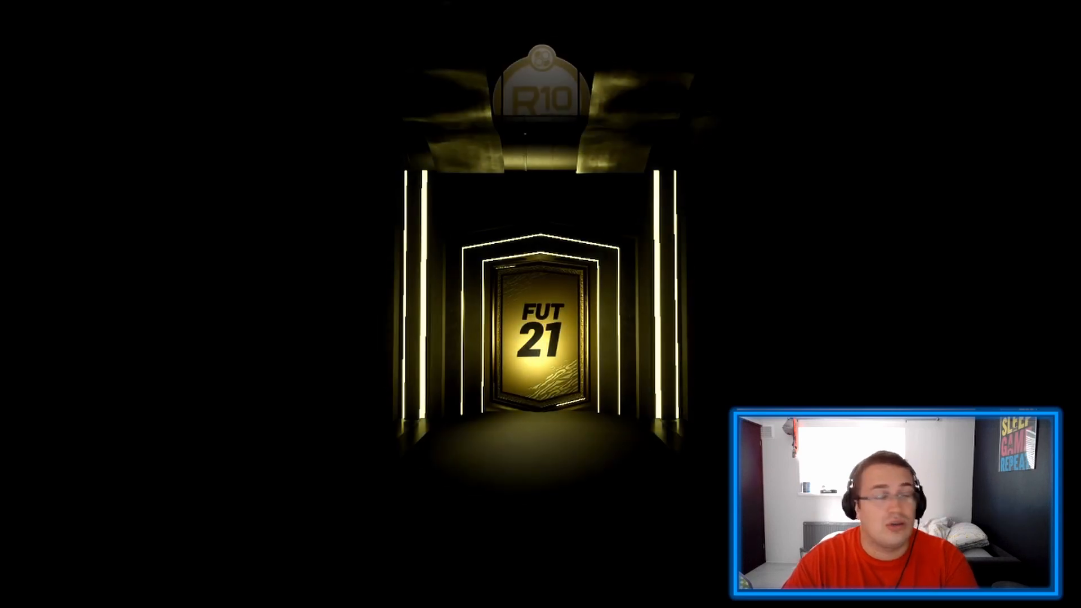
pyautogui.click(537, 338)
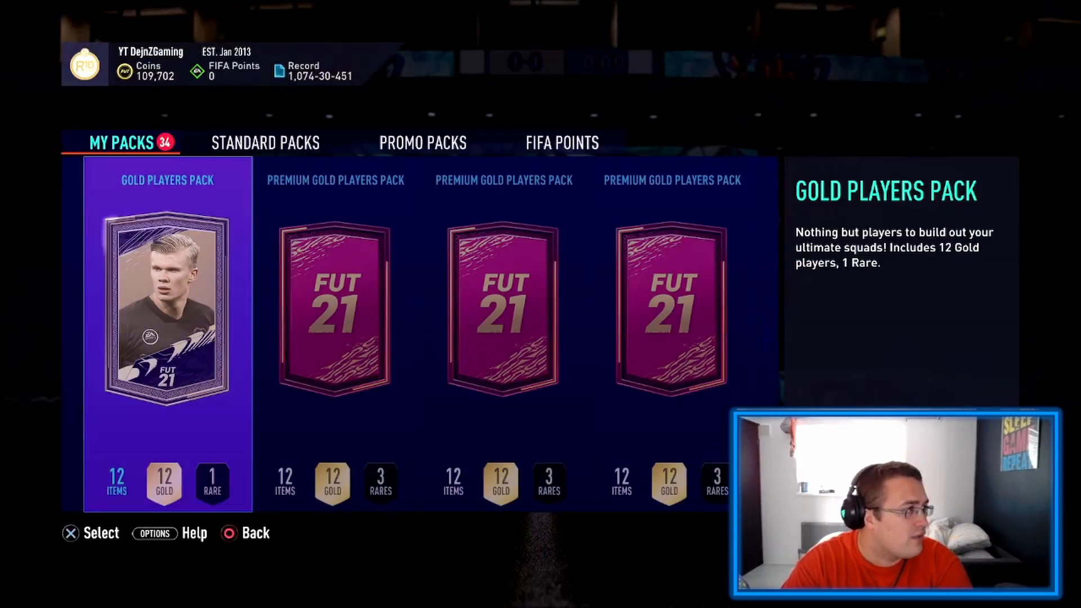
# Open the Gold Players Pack and confirm swapping the duplicate Babel card.
pyautogui.click(163, 310)
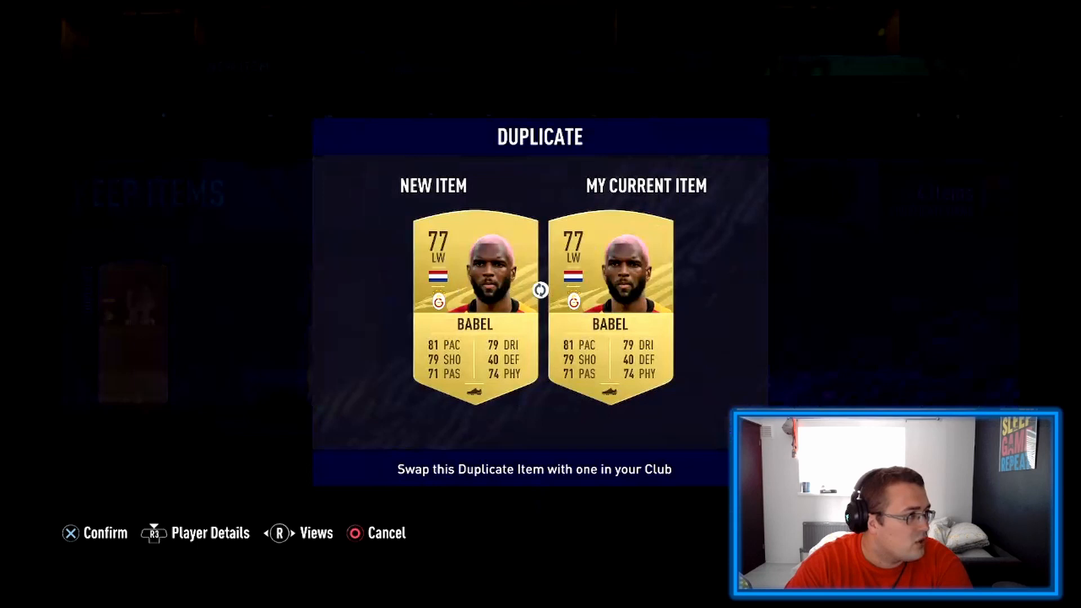
pyautogui.click(70, 533)
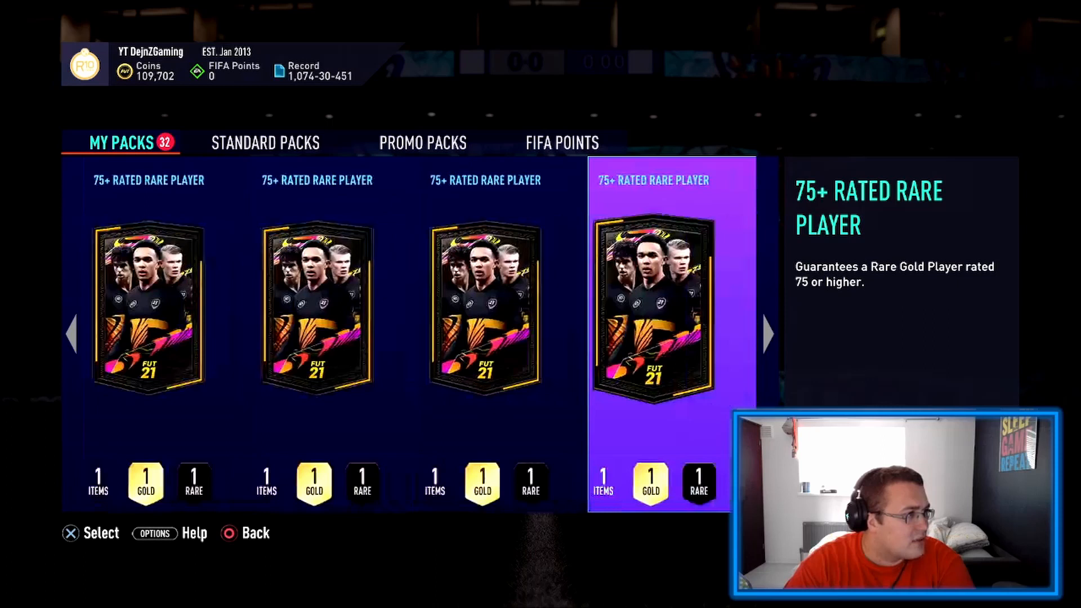
# Open the 75+ Rated Rare Player packs one after another, revealing each rare player.
pyautogui.click(649, 310)
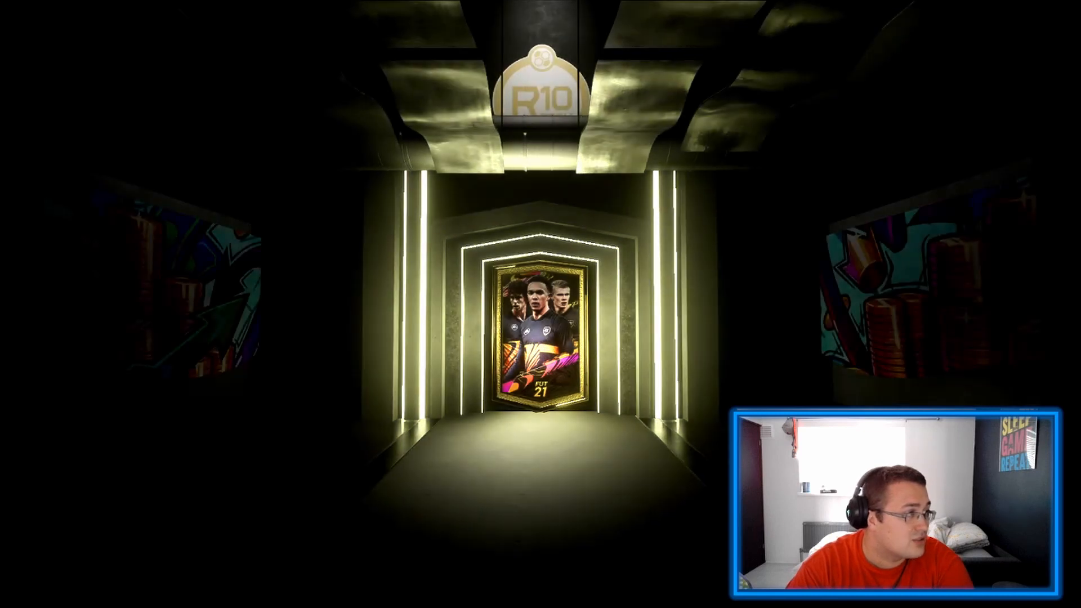
pyautogui.click(534, 338)
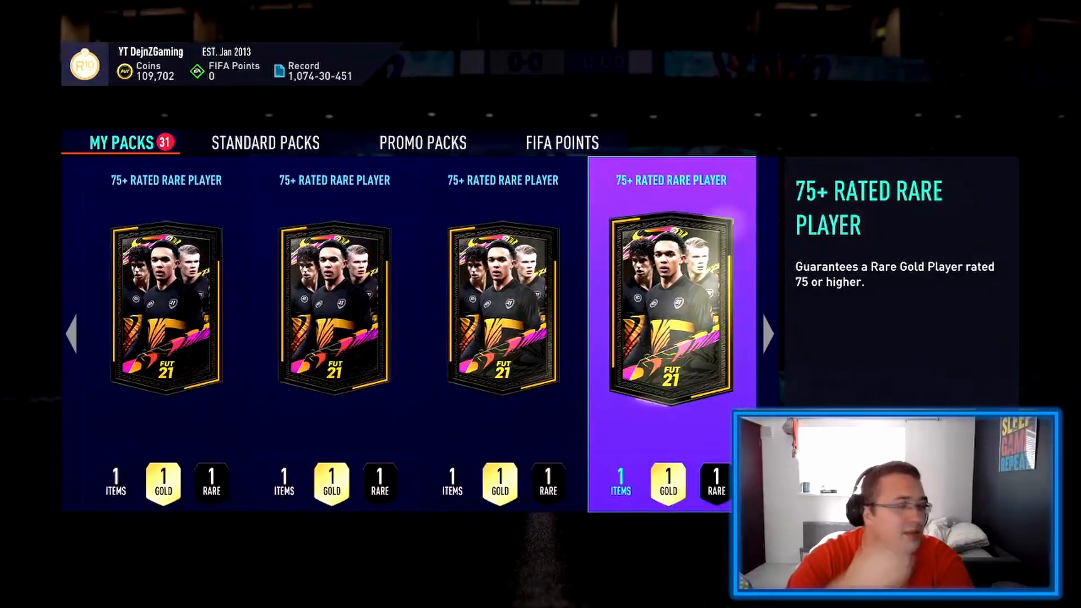
pyautogui.click(674, 311)
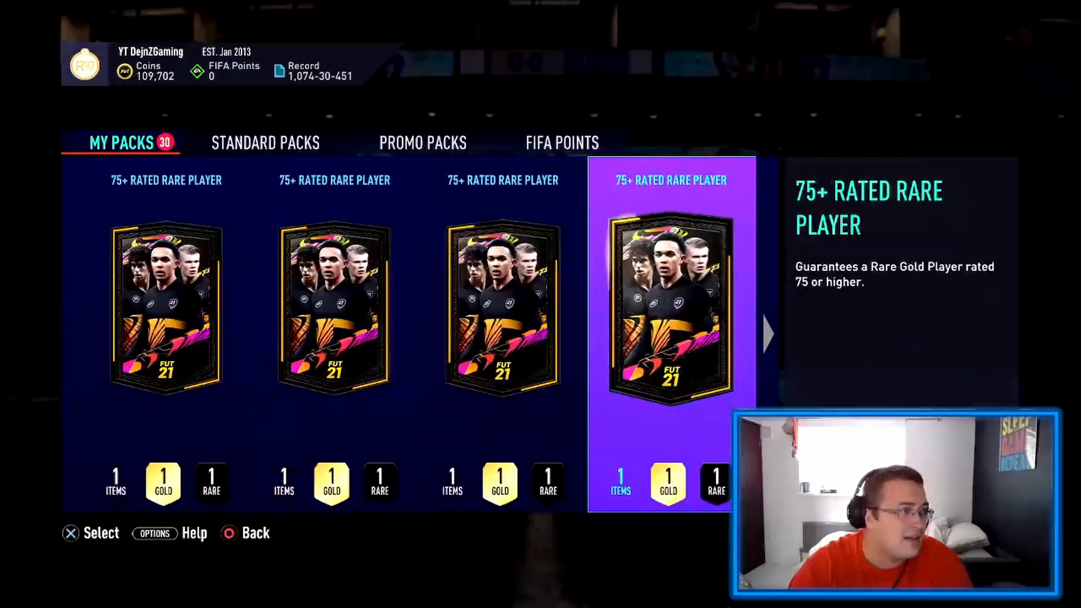
pyautogui.click(674, 304)
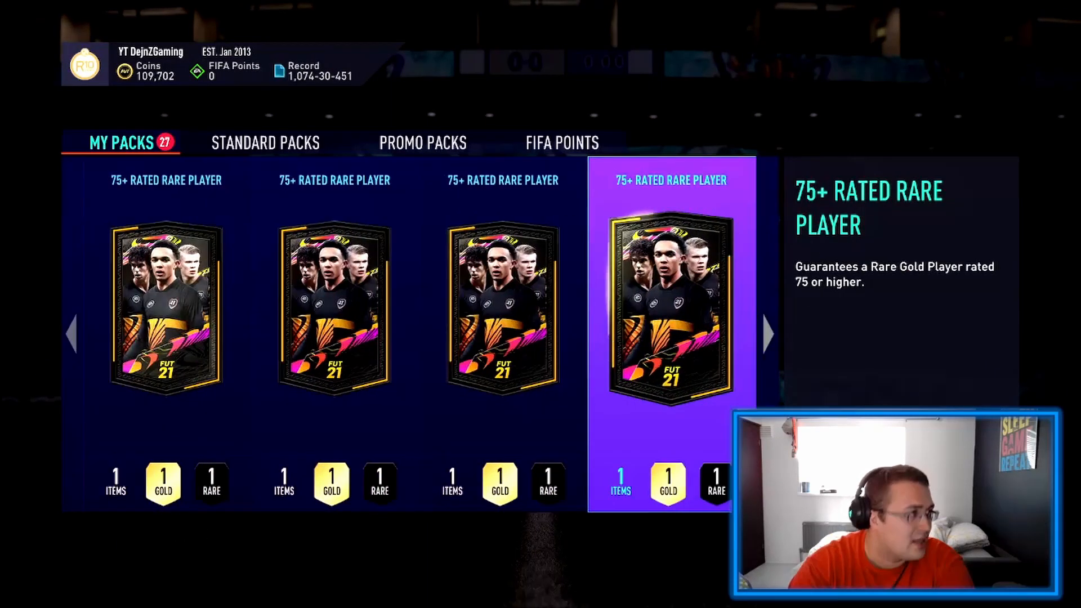
pyautogui.click(668, 307)
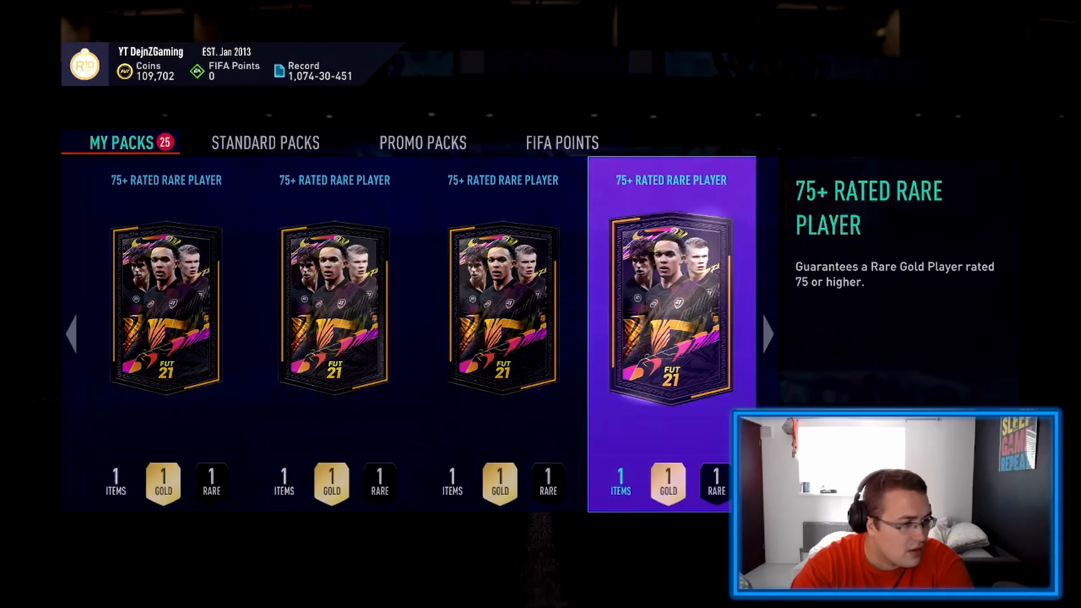
pyautogui.click(672, 305)
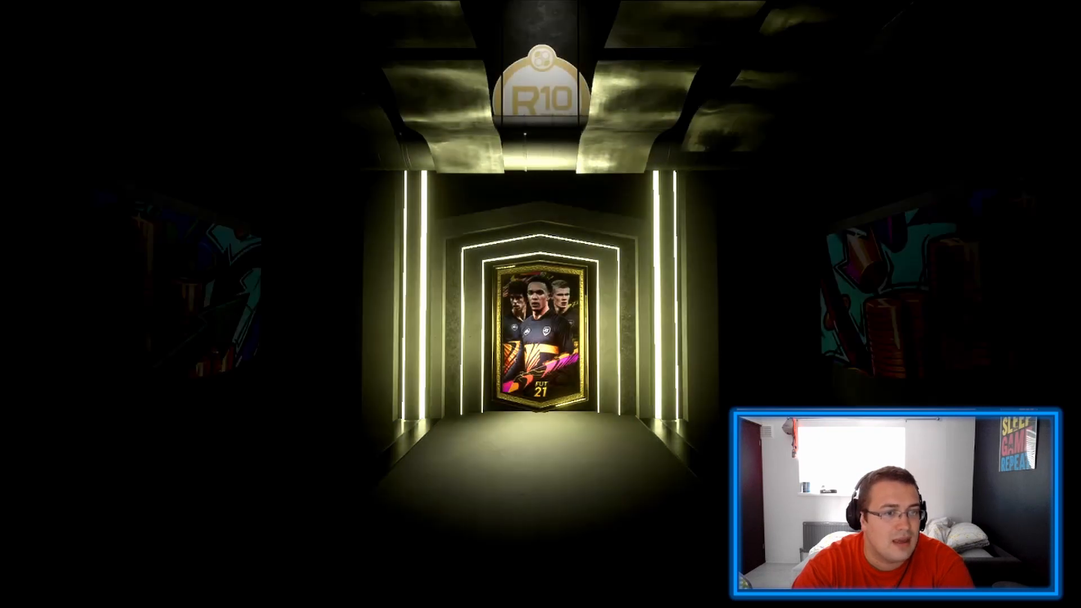
# Continue past the final 75+ Rated Rare Player pack reveal back to My Packs.
pyautogui.click(537, 338)
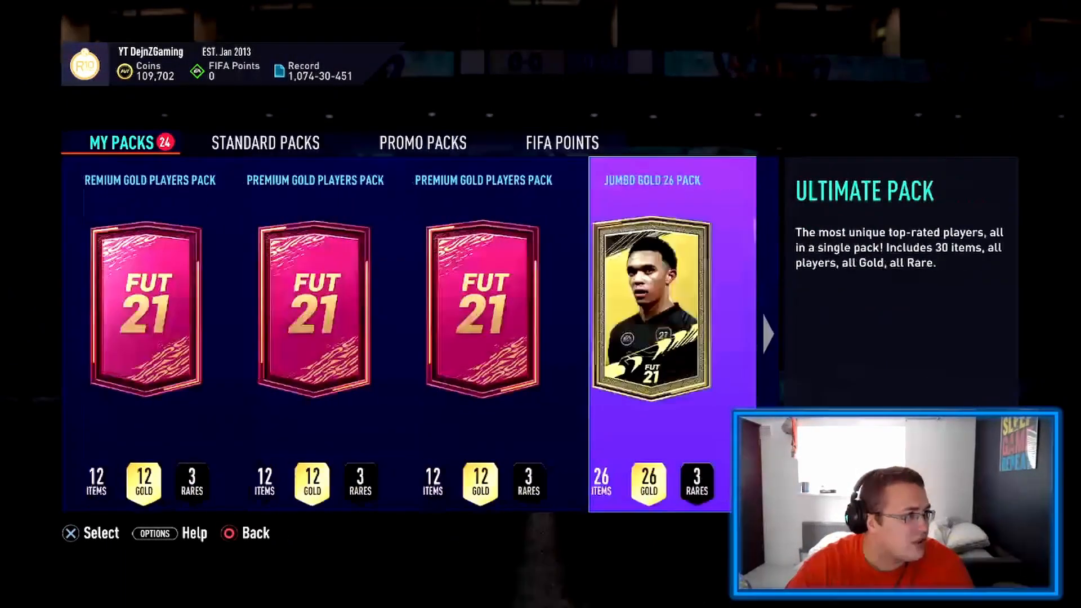
# Open the Jumbo Gold 26 Pack, quick selling unwanted items.
pyautogui.click(660, 313)
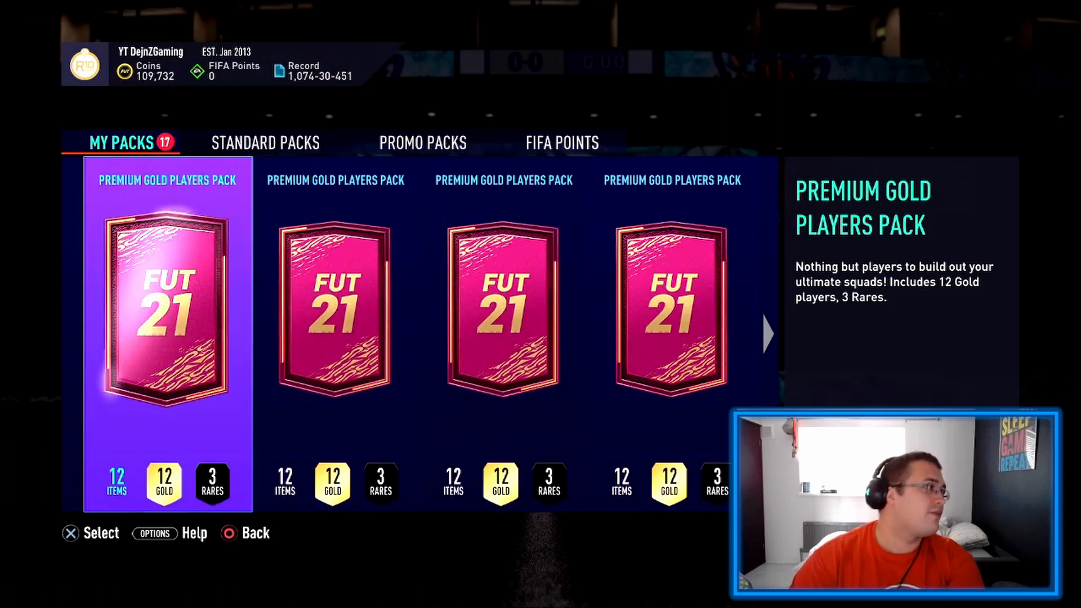
# Open two Premium Gold Players Packs, starting the next pack reveal.
pyautogui.click(166, 307)
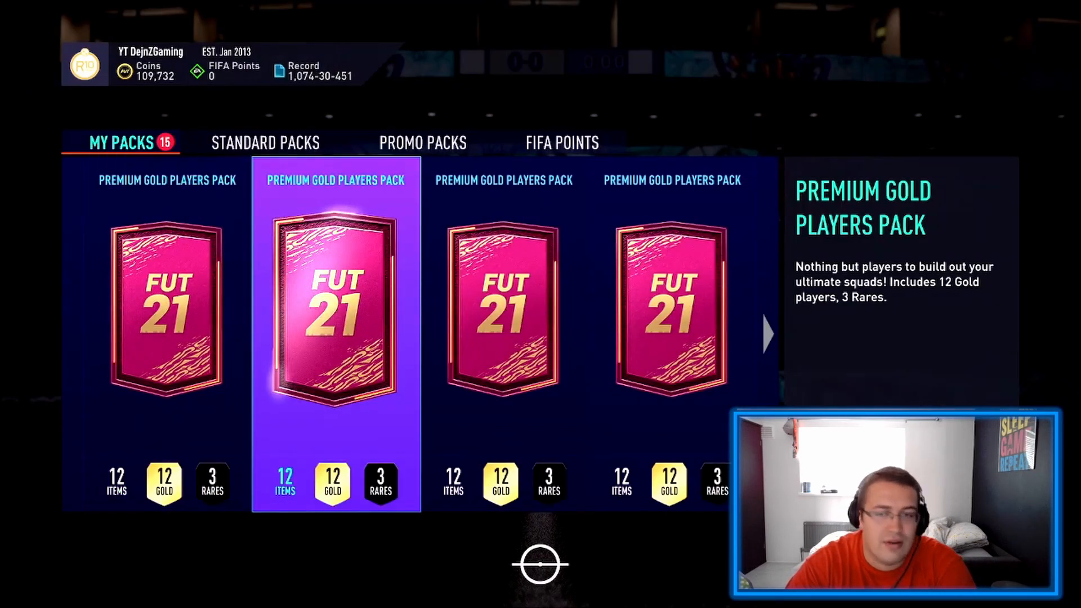
pyautogui.click(337, 310)
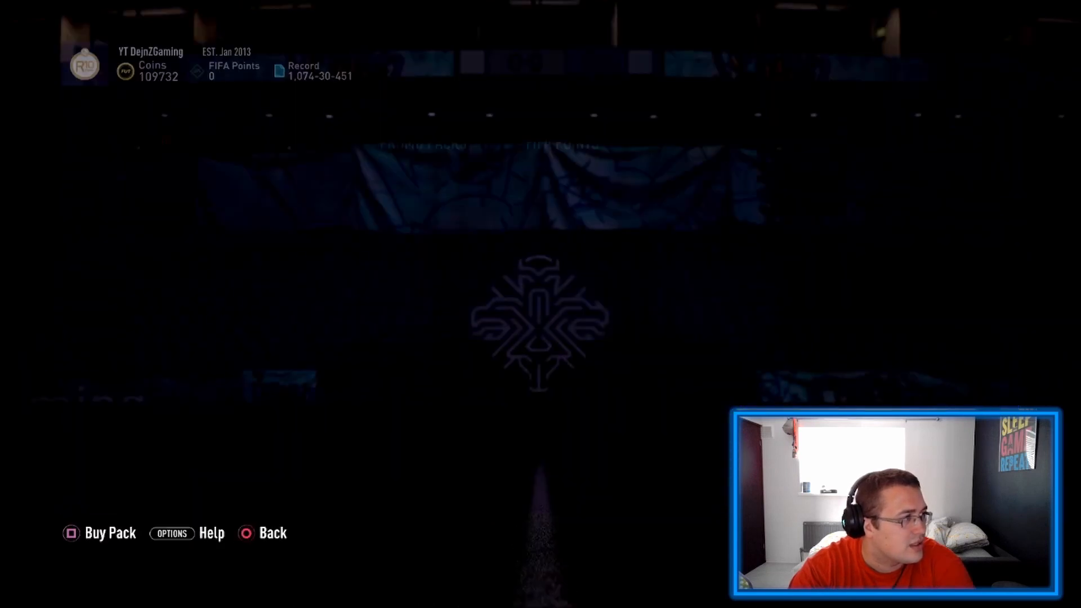
# Continue opening Premium Gold Players Packs until four stored packs remain.
pyautogui.click(108, 533)
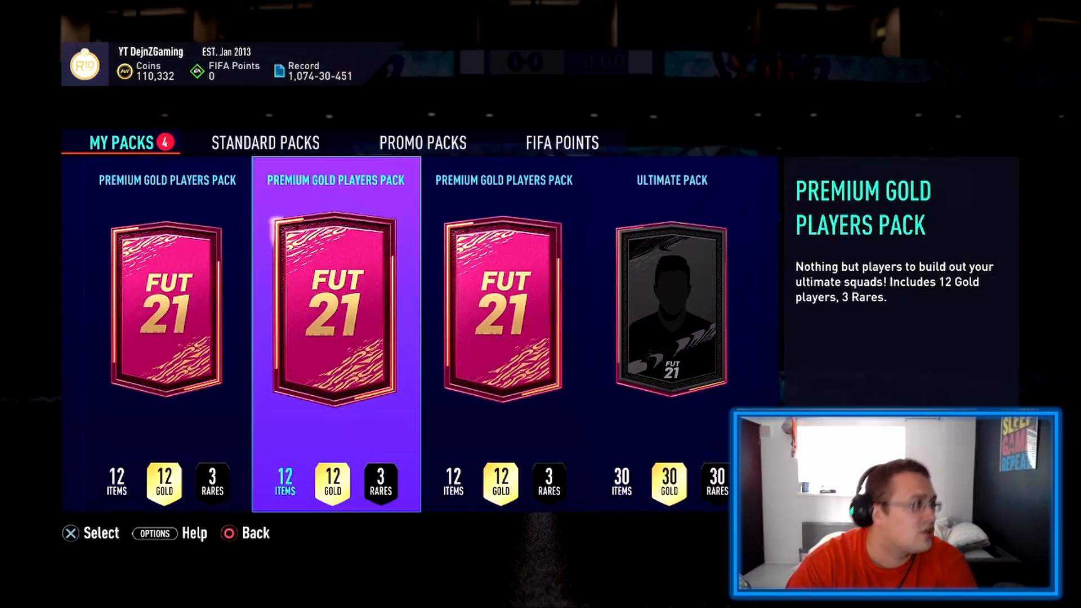
# Open the last Premium Gold Players Packs, leaving only the Ultimate Pack.
pyautogui.click(335, 310)
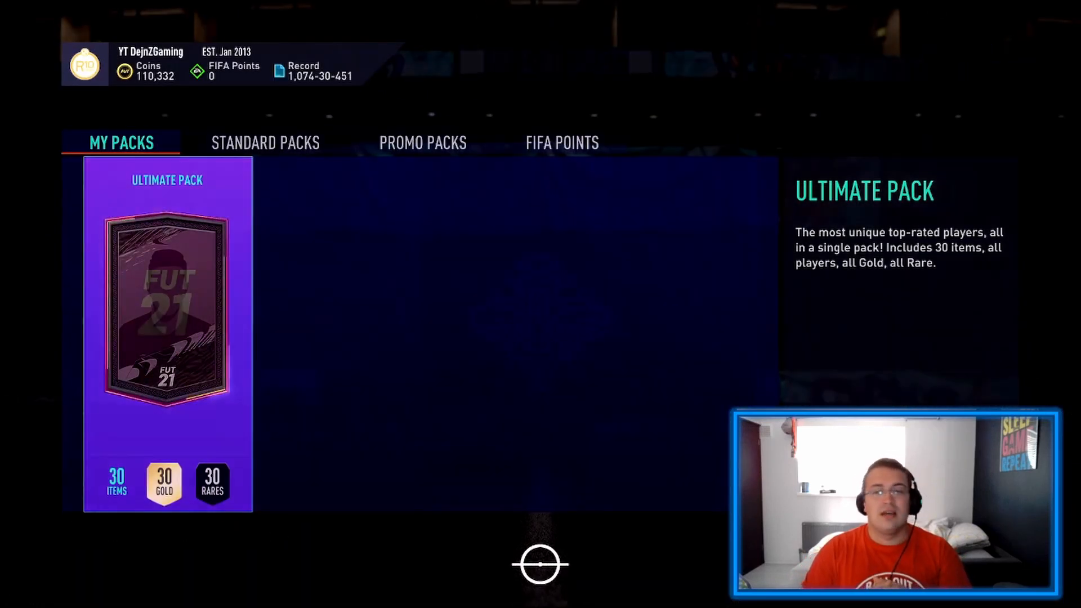
# Open the Ultimate Pack and browse its 30 new items, including 3 duplicates.
pyautogui.click(167, 310)
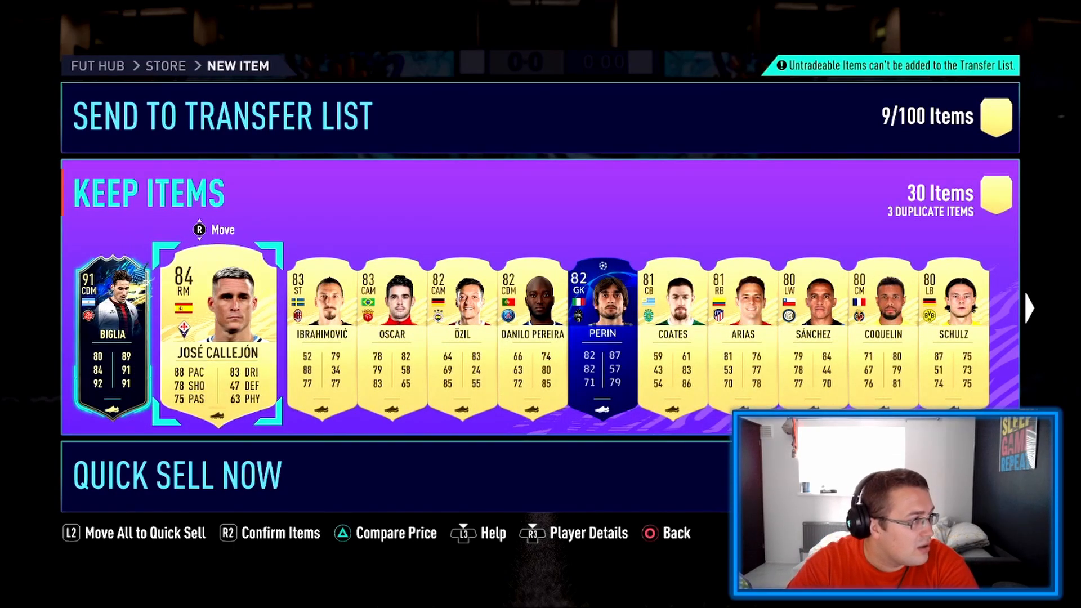
pyautogui.press('right')
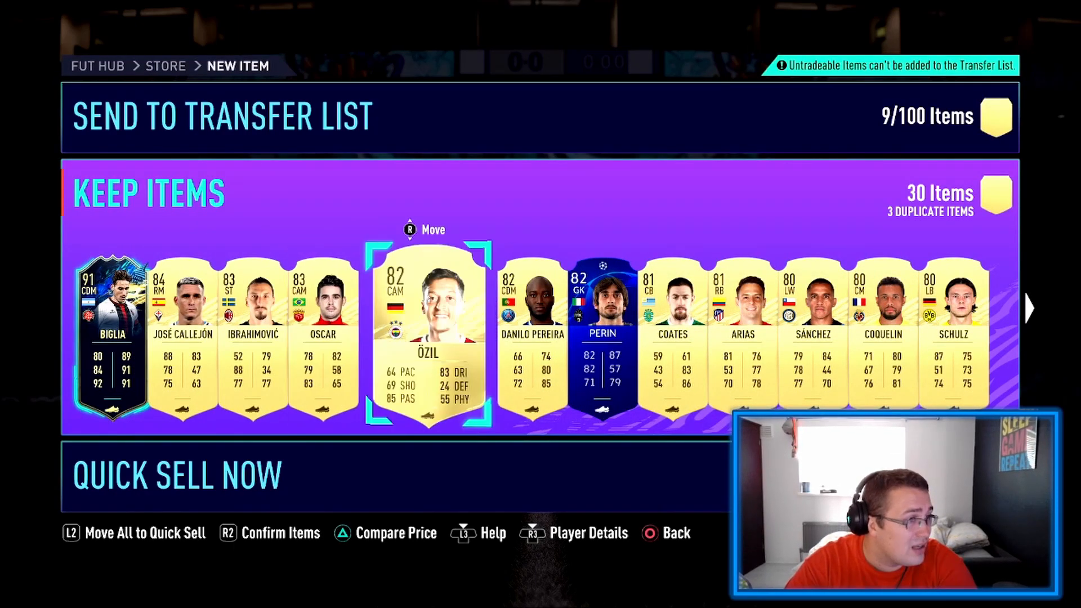
pyautogui.hscroll(3)
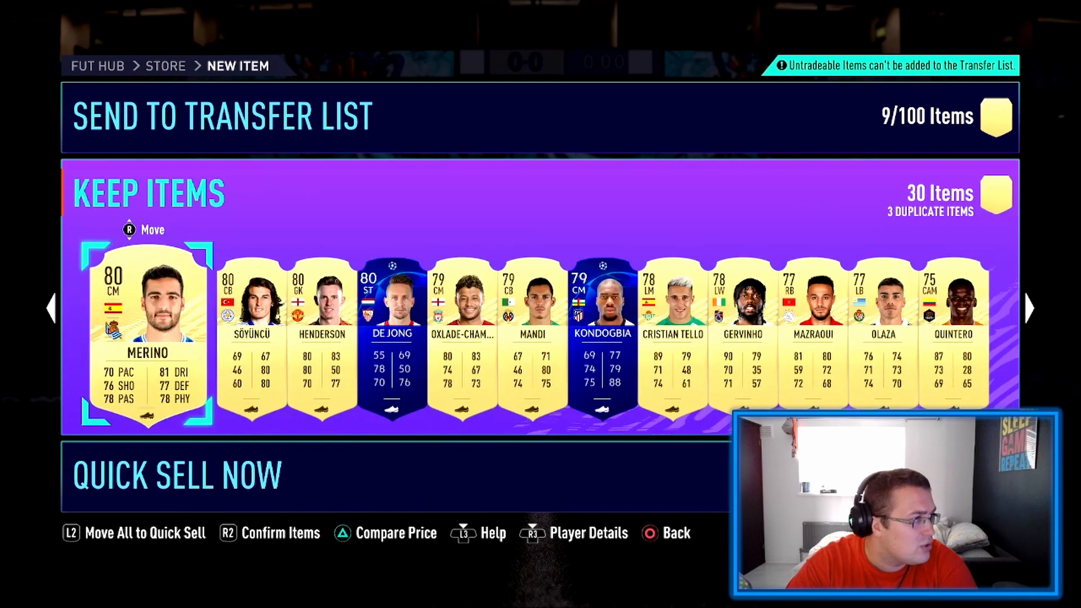